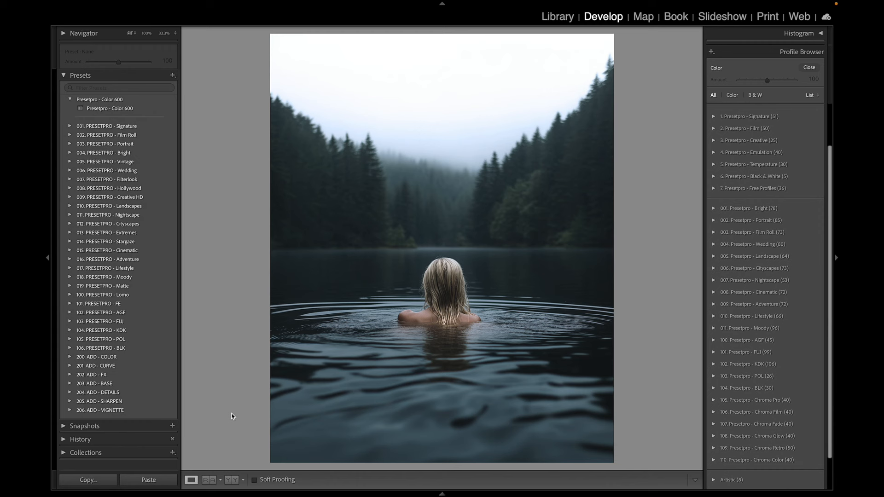
mouse_move(191, 115)
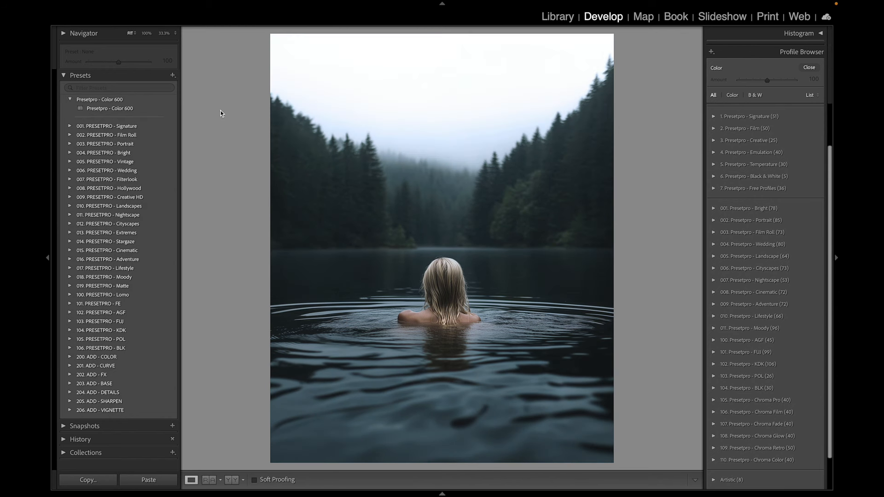
Apply the POL - Color 600 ++ film preset from the expanded preset group to the lake photo.
left_click(110, 109)
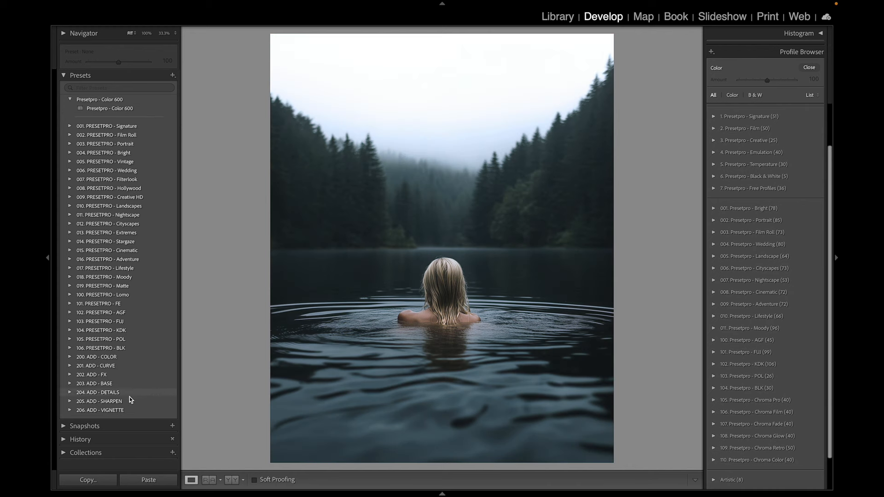
mouse_move(119, 260)
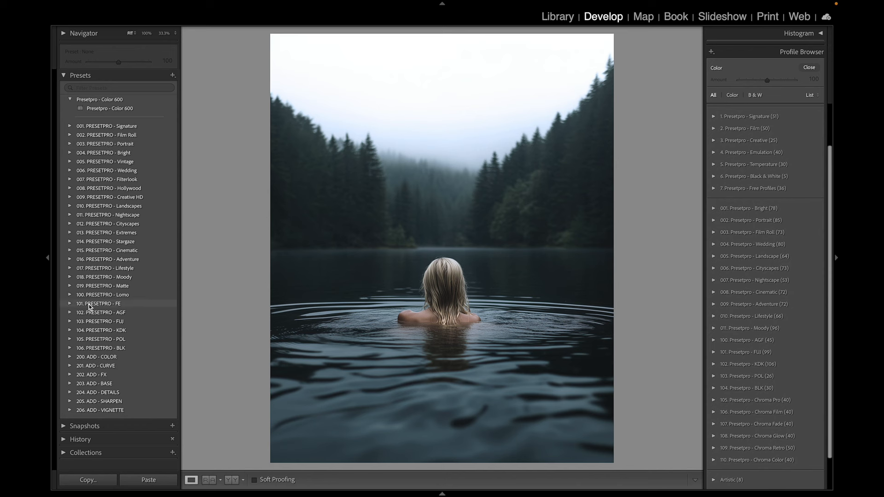
scroll("down", 3)
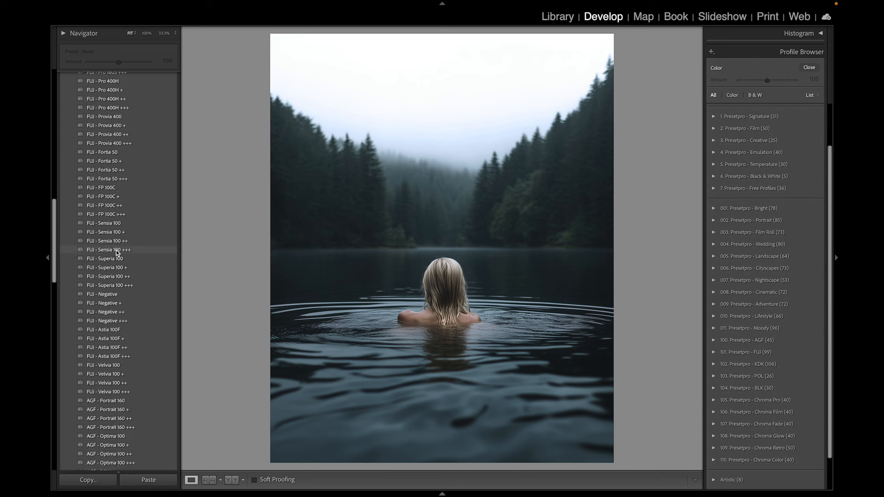
scroll("down", 3)
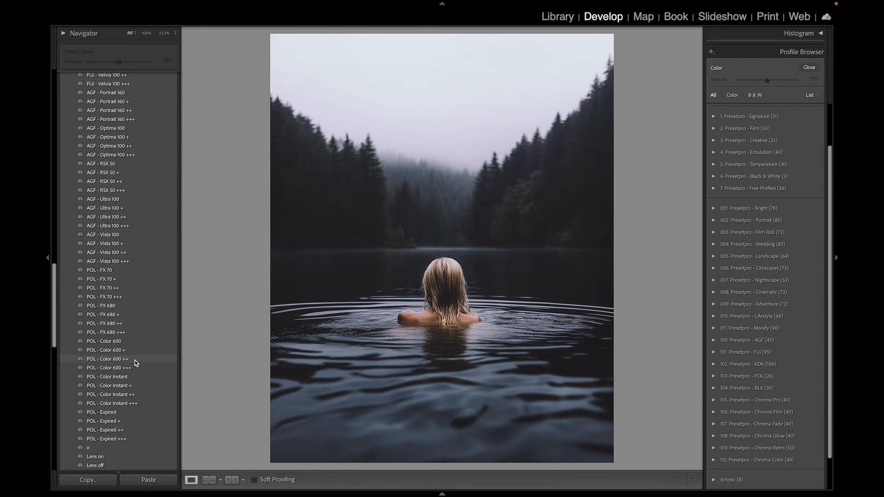
left_click(107, 363)
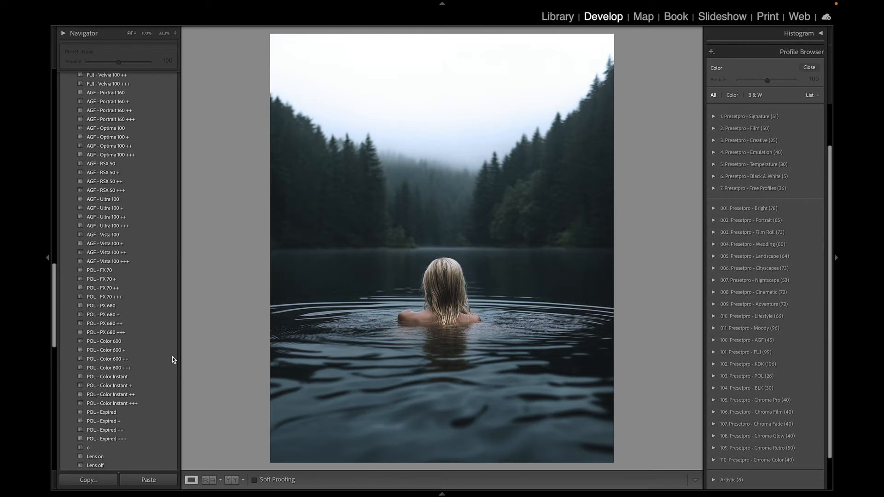
left_click(108, 360)
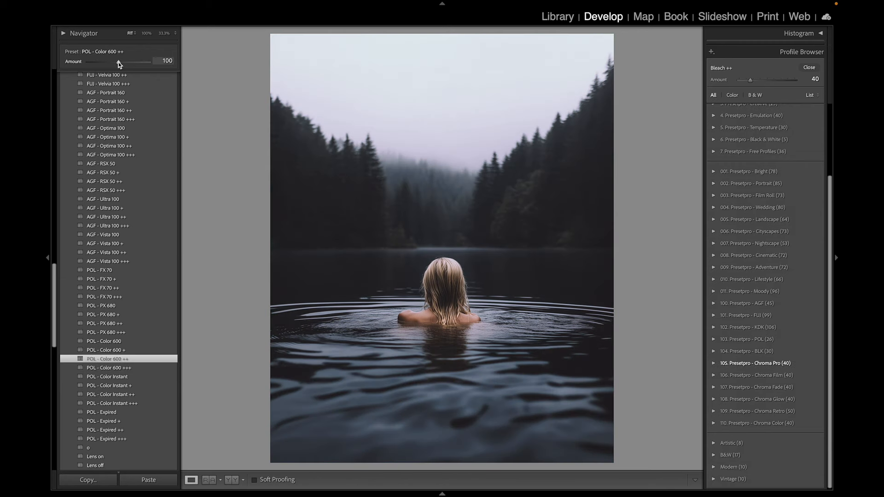
Nudge the preset Amount up and back, then drop the Bleach ++ Profile Amount to 0.
left_click_drag(119, 61, 127, 61)
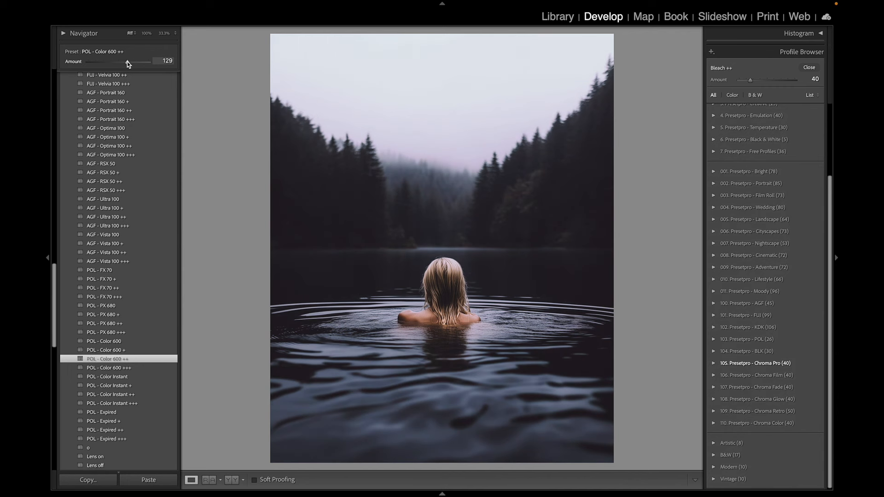
left_click_drag(135, 61, 120, 61)
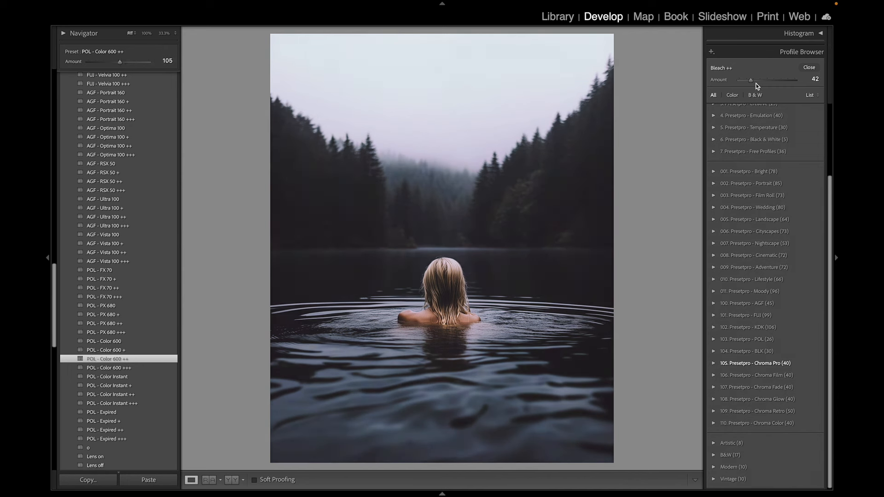
left_click_drag(752, 79, 737, 80)
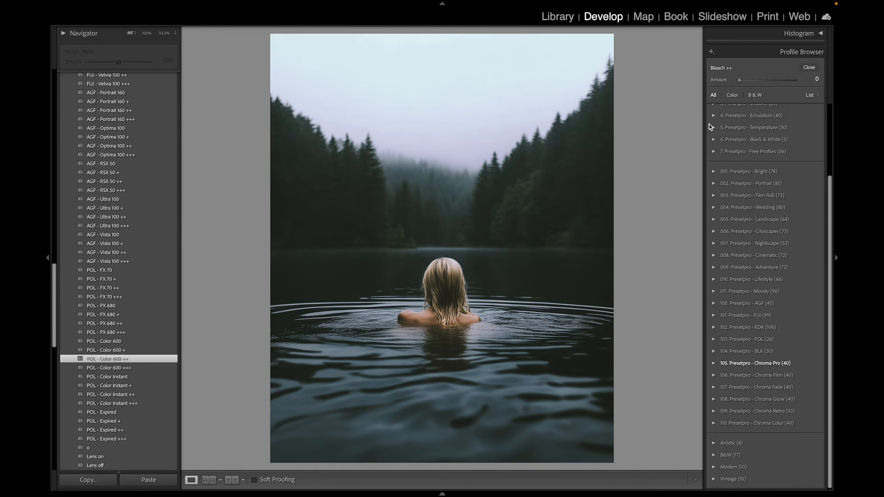
Sweep the Bleach ++ Profile Amount through high strengths around 107-184 to test heavy faded tones.
left_click_drag(738, 79, 779, 79)
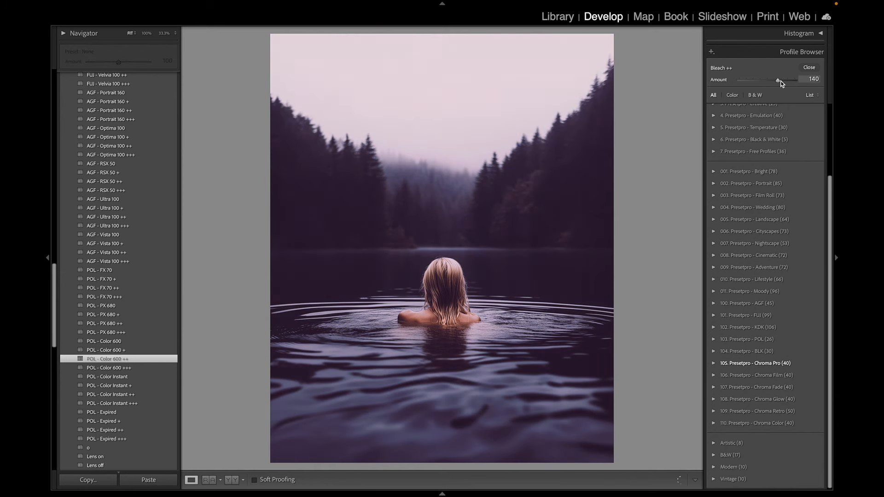
left_click_drag(777, 79, 789, 80)
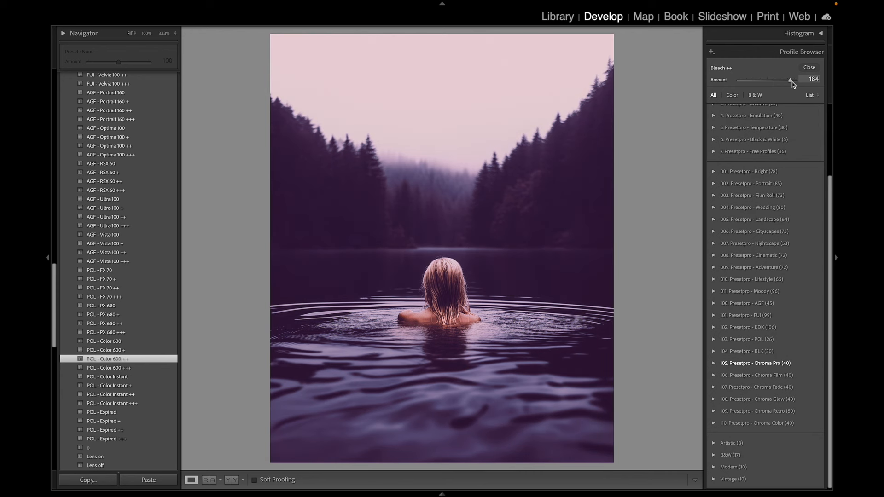
left_click_drag(790, 79, 773, 79)
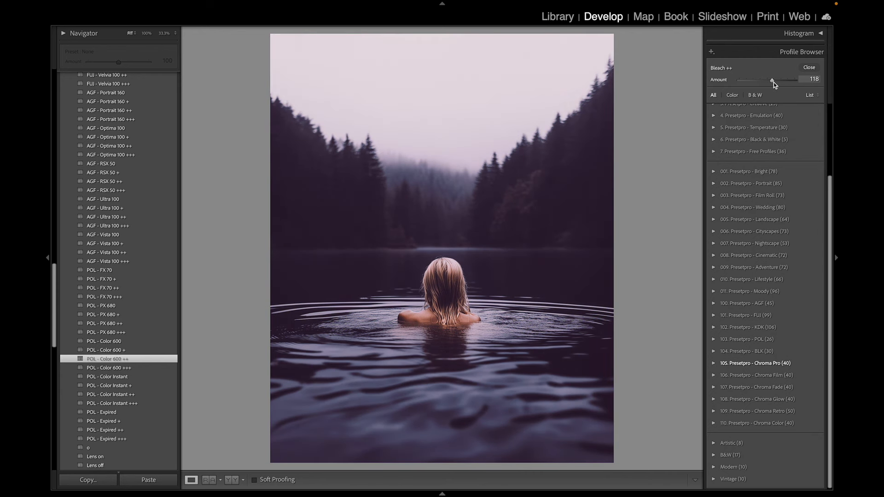
left_click_drag(774, 80, 769, 79)
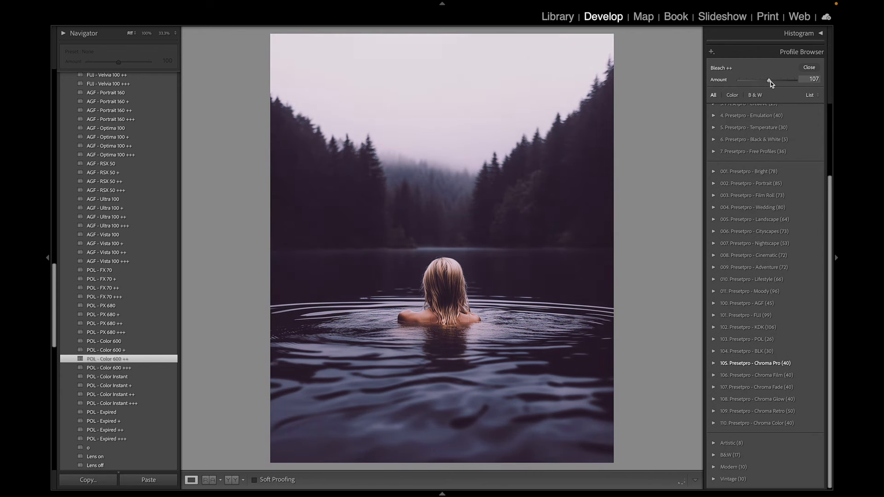
left_click_drag(768, 79, 777, 79)
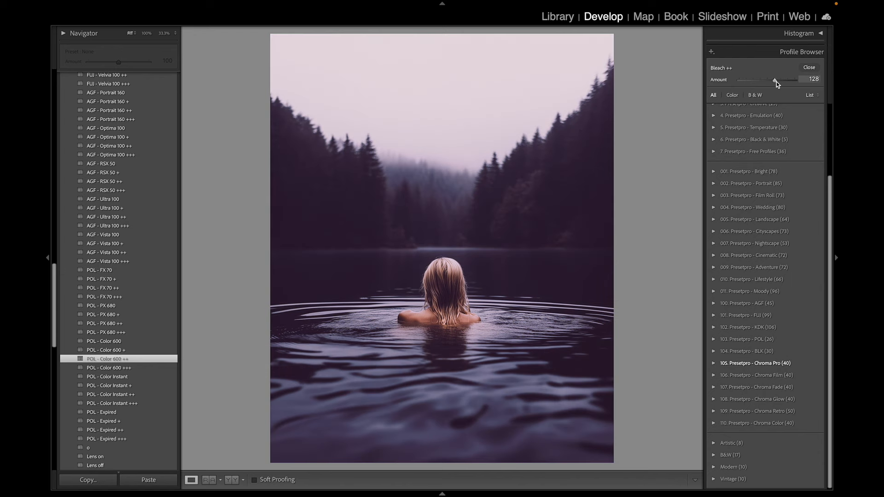
left_click_drag(774, 80, 760, 79)
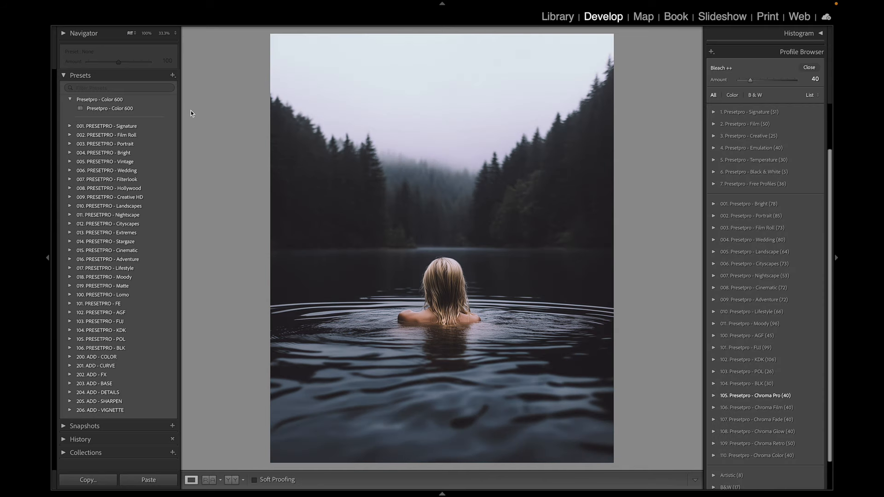
mouse_move(199, 109)
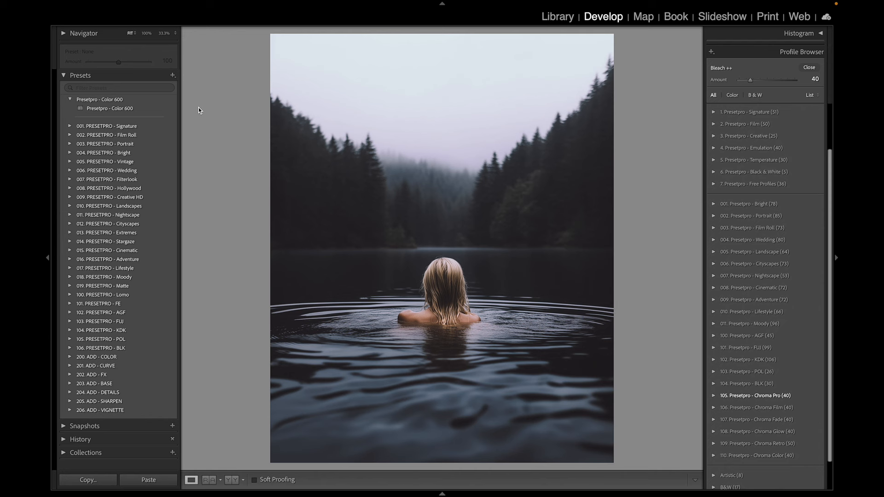
mouse_move(184, 128)
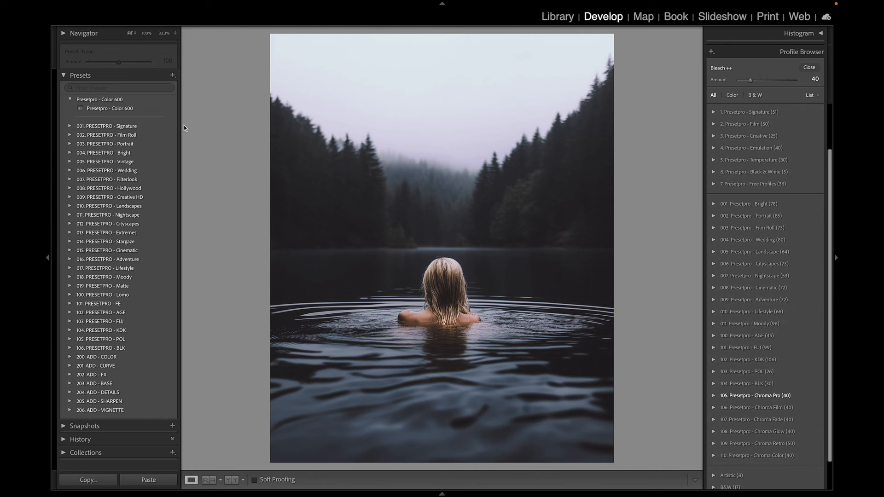
mouse_move(571, 340)
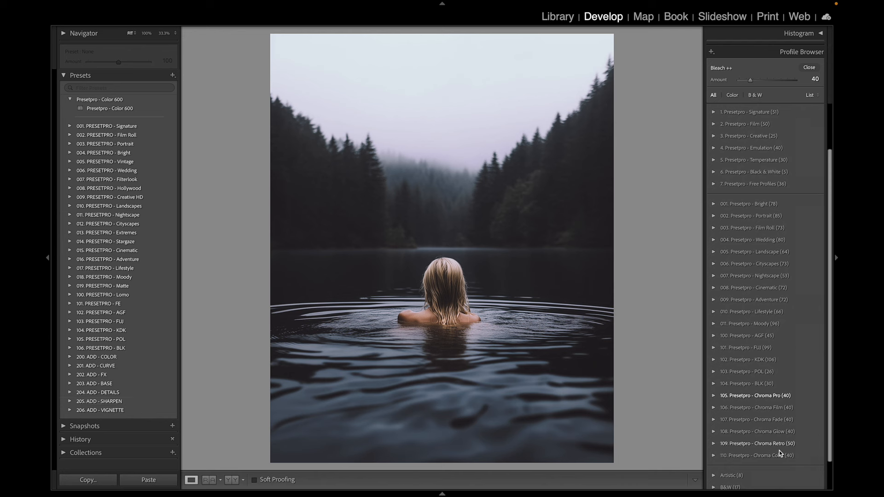
mouse_move(792, 226)
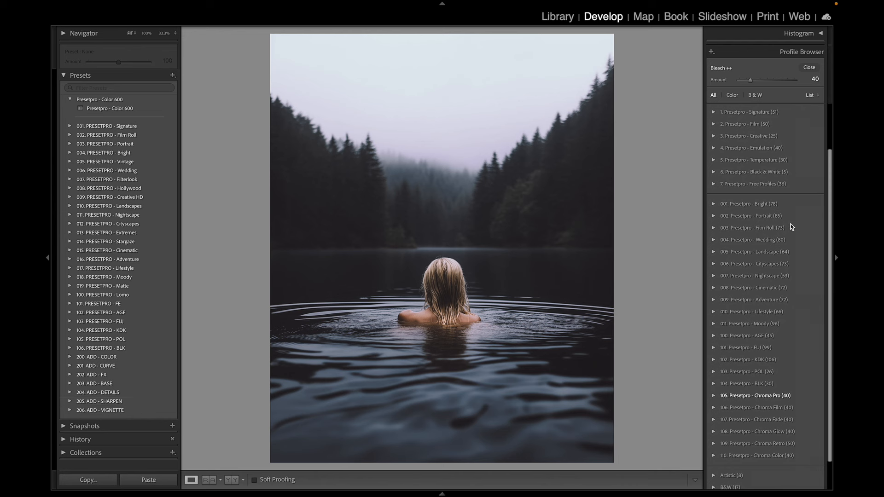